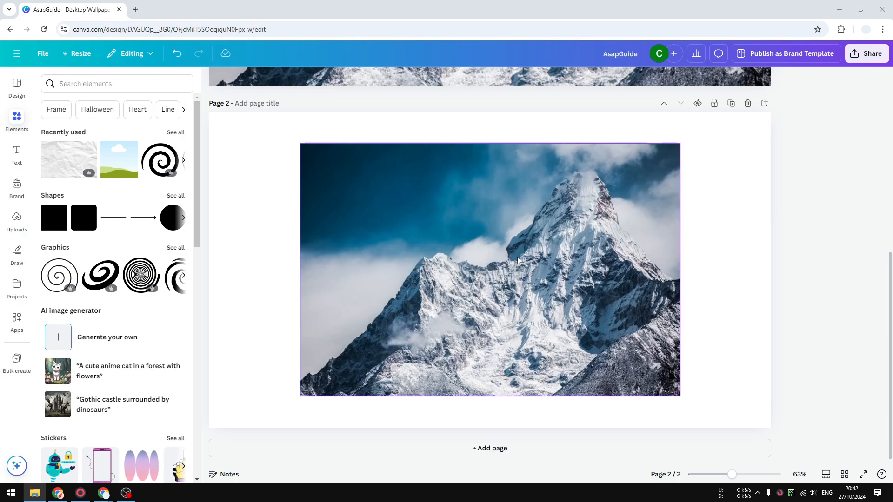
pyautogui.moveTo(526, 252)
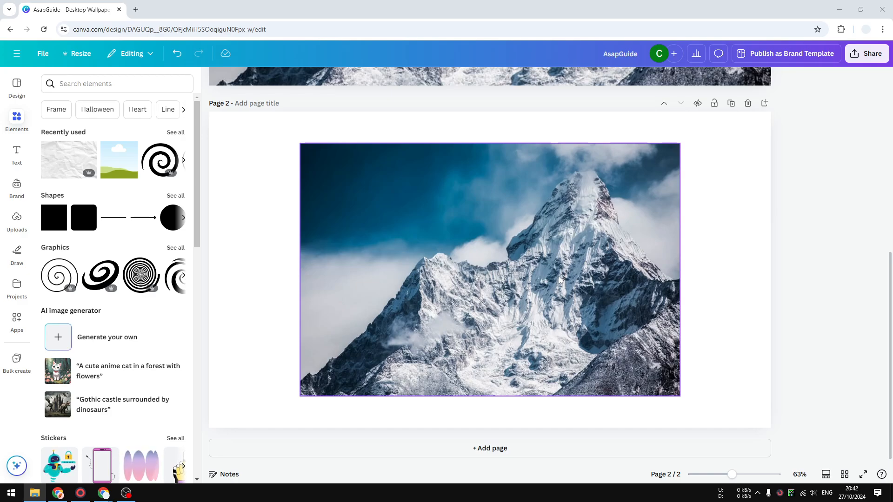
# - Draft 'Snowy mountain' as the page 2 mountain photo's alternative text
pyautogui.click(742, 266)
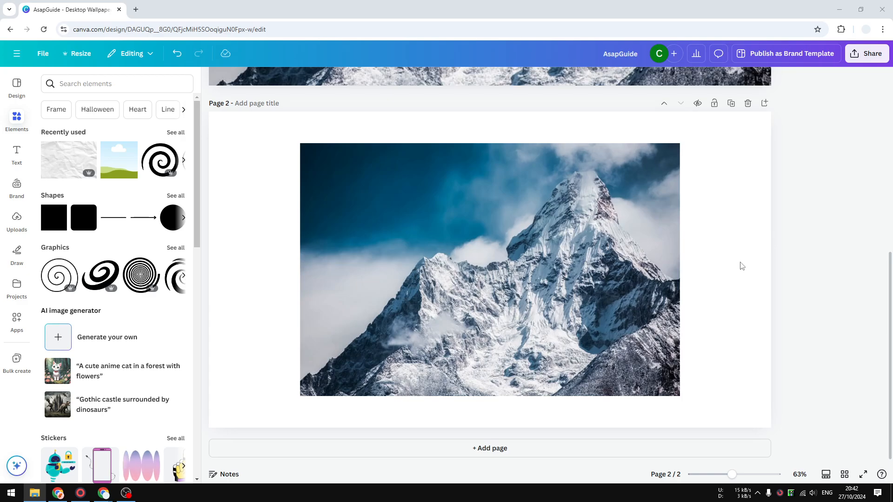
pyautogui.moveTo(773, 292)
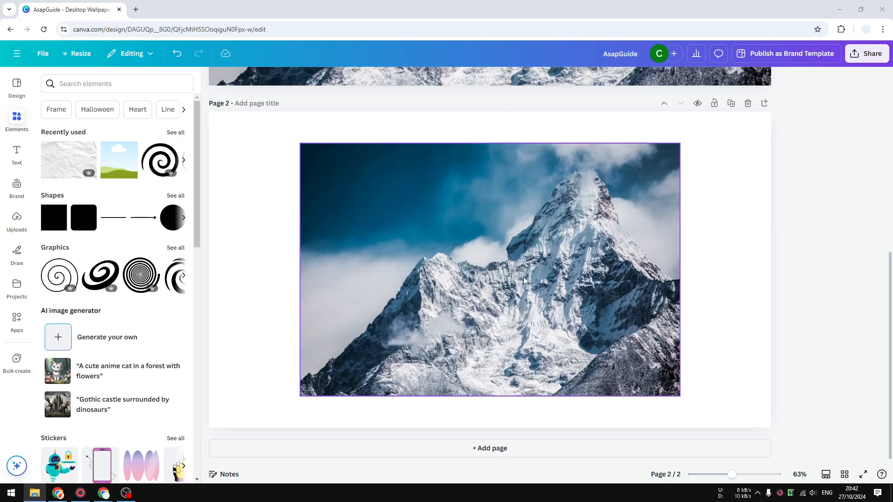
pyautogui.moveTo(482, 262)
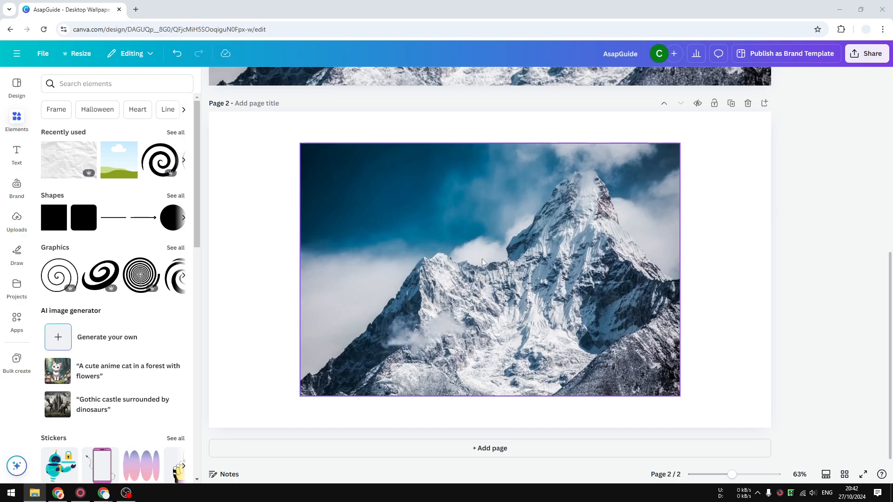
pyautogui.rightClick(483, 263)
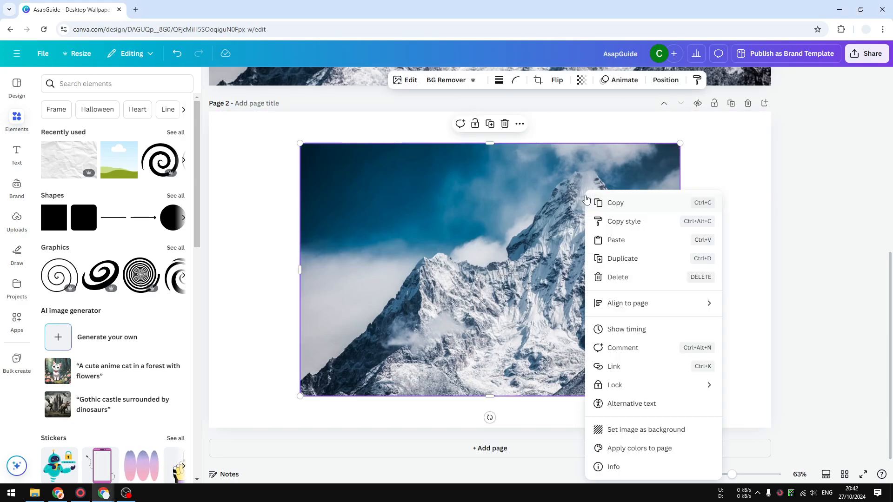
pyautogui.moveTo(631, 403)
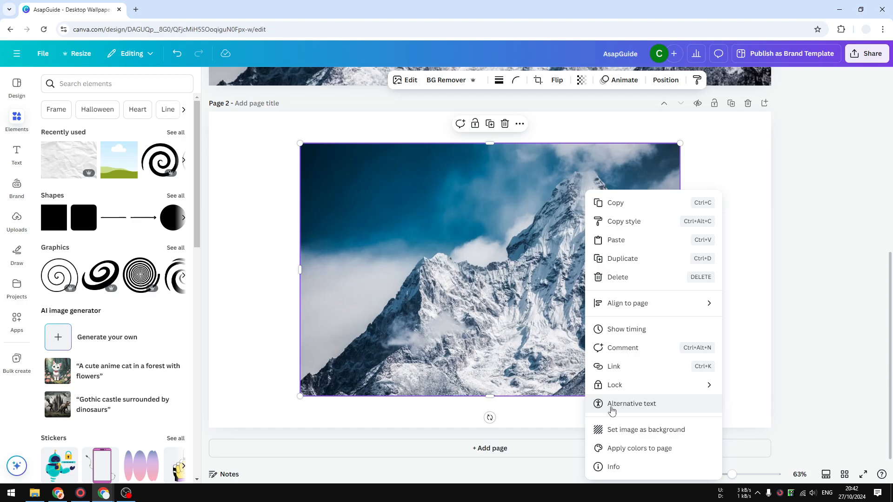
pyautogui.click(631, 402)
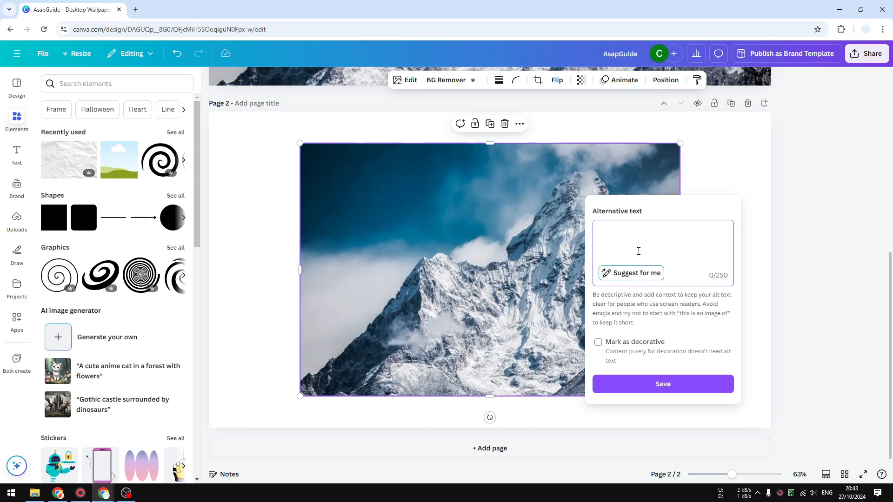
pyautogui.write('Snowy mo')
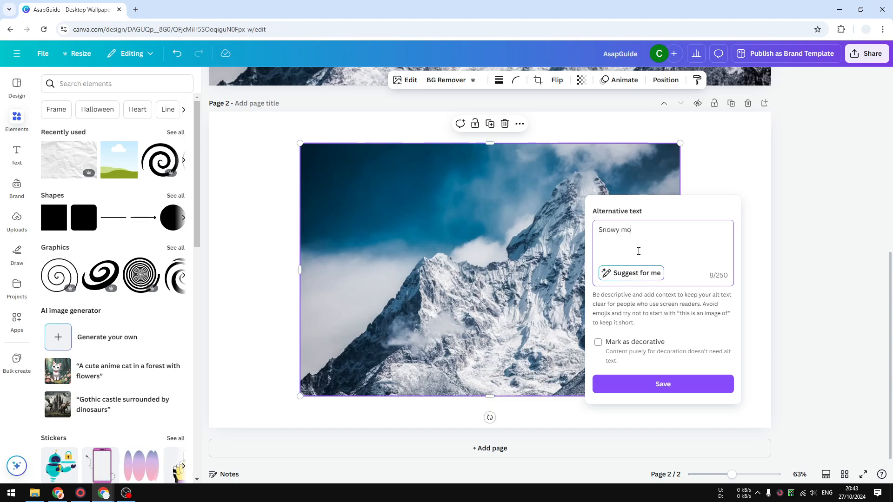
pyautogui.write('untain')
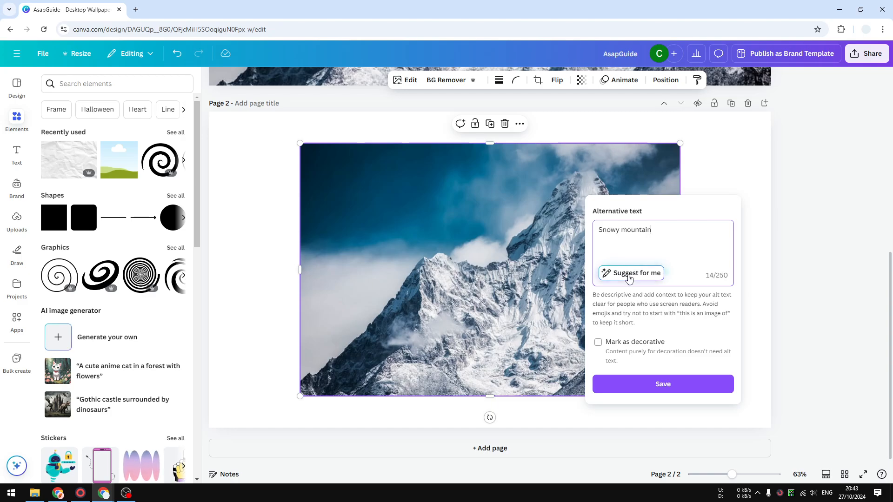
pyautogui.moveTo(642, 252)
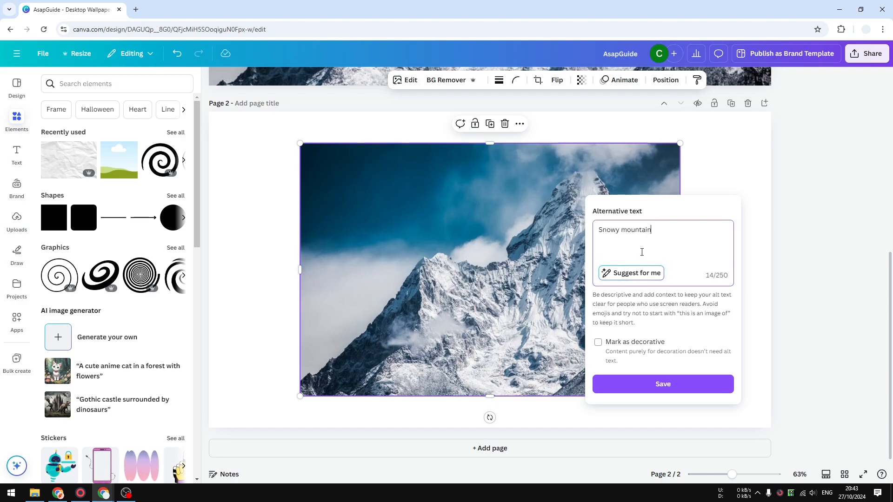
pyautogui.moveTo(654, 272)
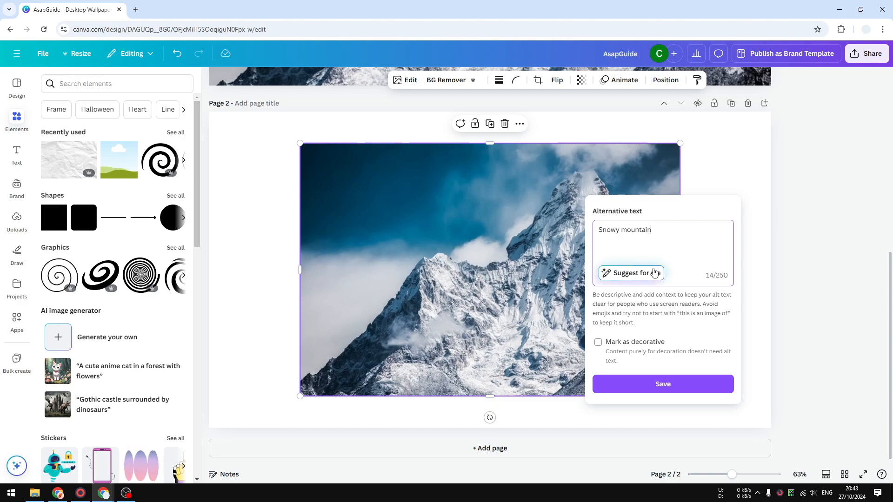
# - Save the AI suggestion 'a snowy mountain peak is seen against a blue sky' as the alt text
pyautogui.click(629, 272)
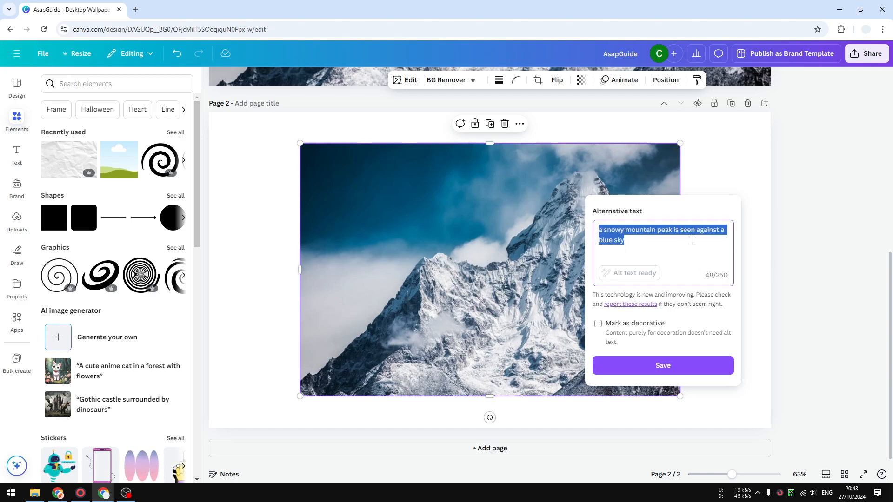
pyautogui.moveTo(664, 237)
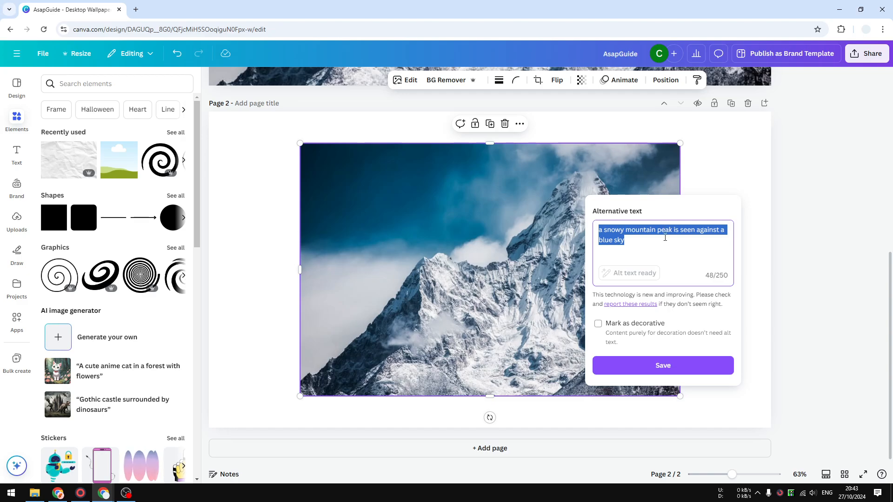
pyautogui.click(662, 365)
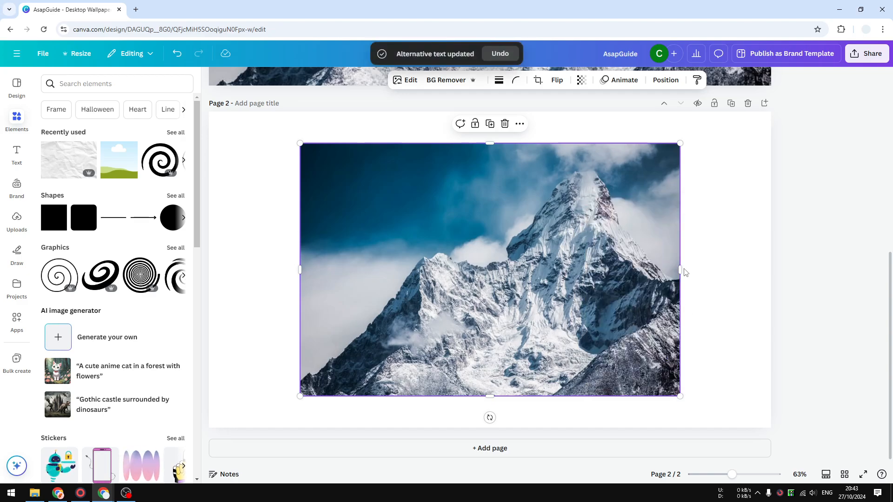
pyautogui.moveTo(731, 315)
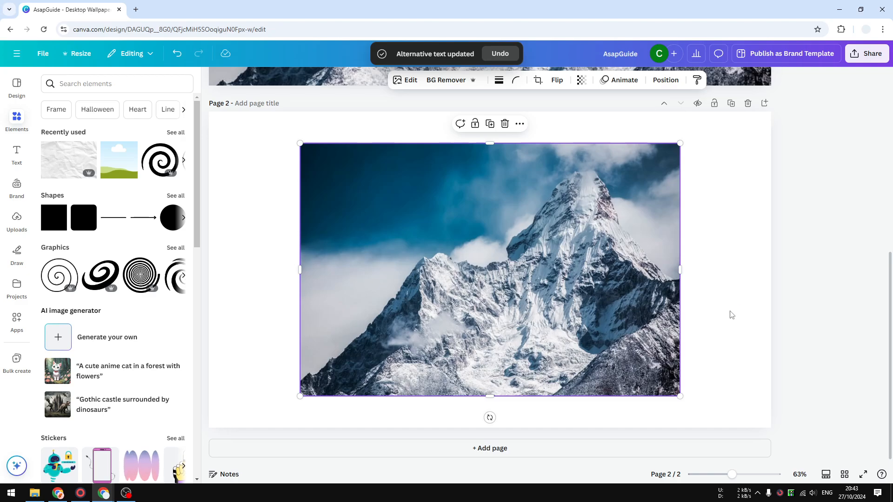
# - Return to page 1 and bring up the mountain-and-birds background image's options
pyautogui.scroll(-3)
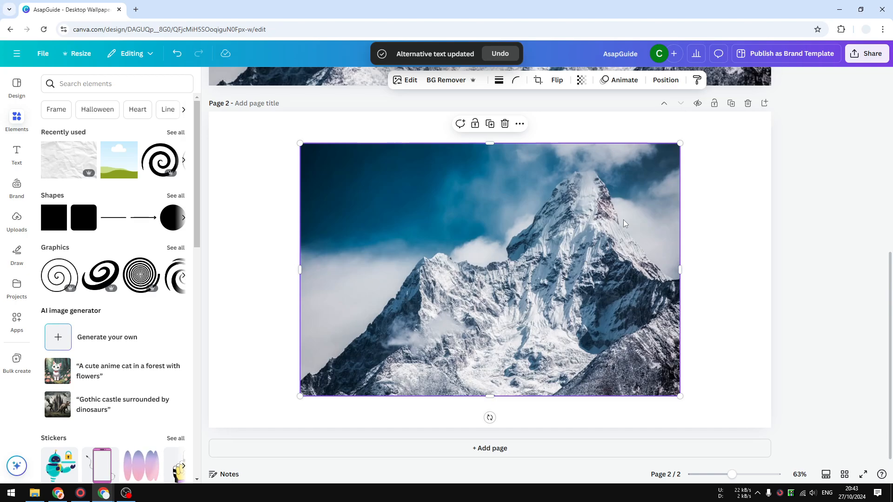
pyautogui.moveTo(519, 290)
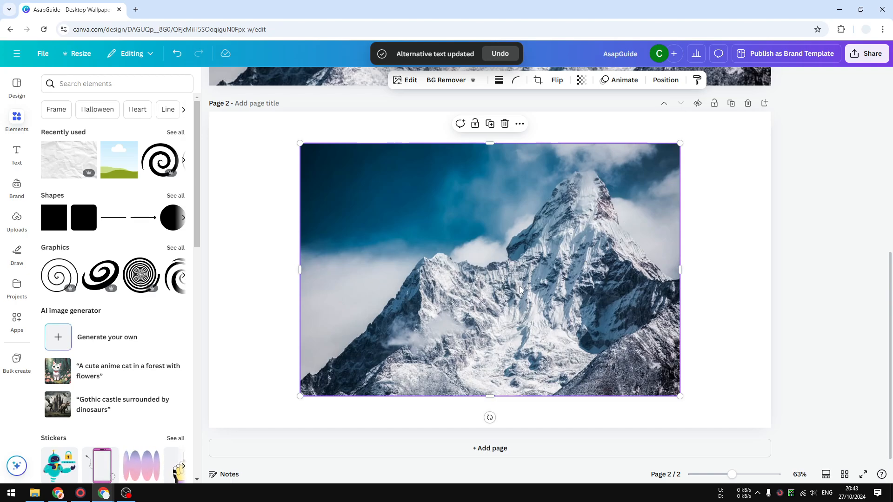
pyautogui.scroll(3)
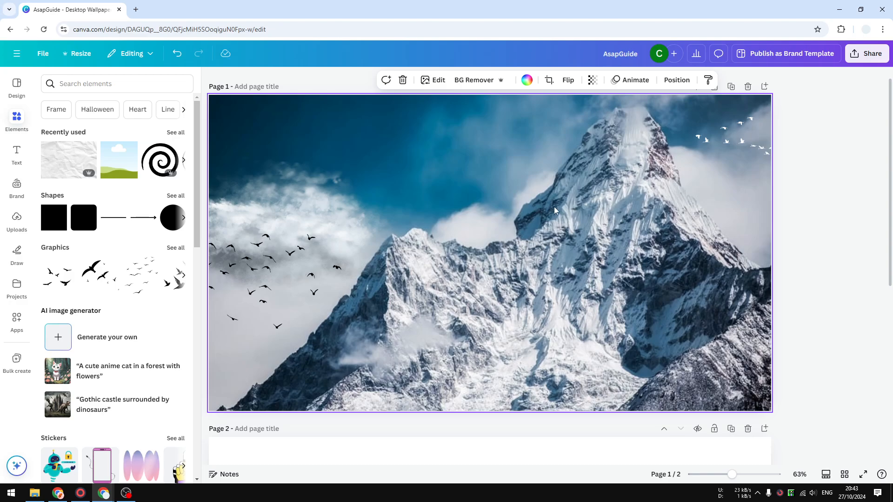
pyautogui.rightClick(555, 211)
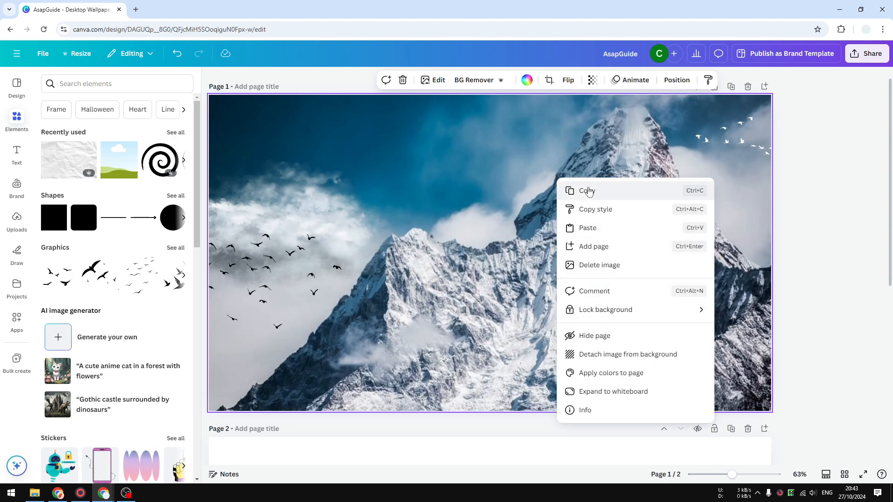
pyautogui.moveTo(594, 335)
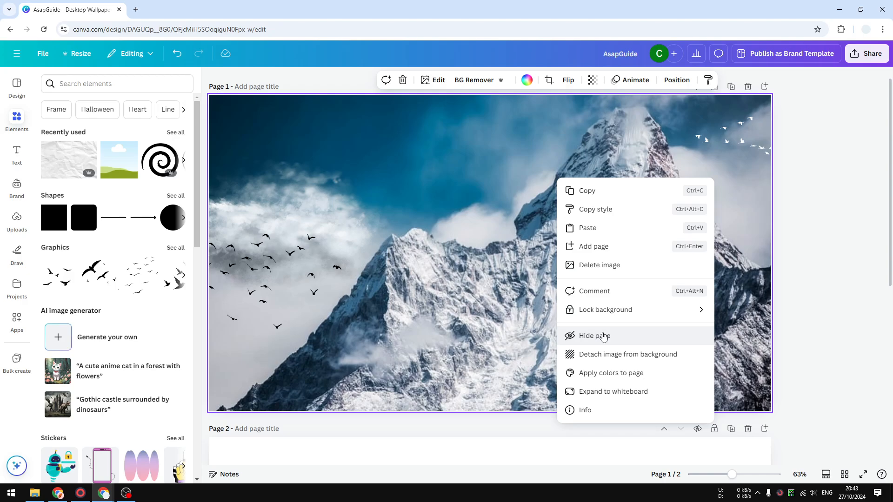
pyautogui.moveTo(476, 156)
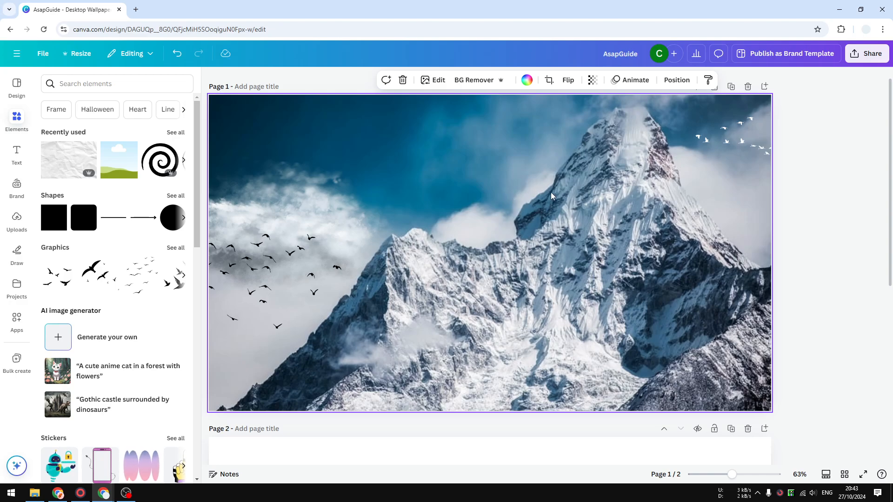
pyautogui.rightClick(551, 197)
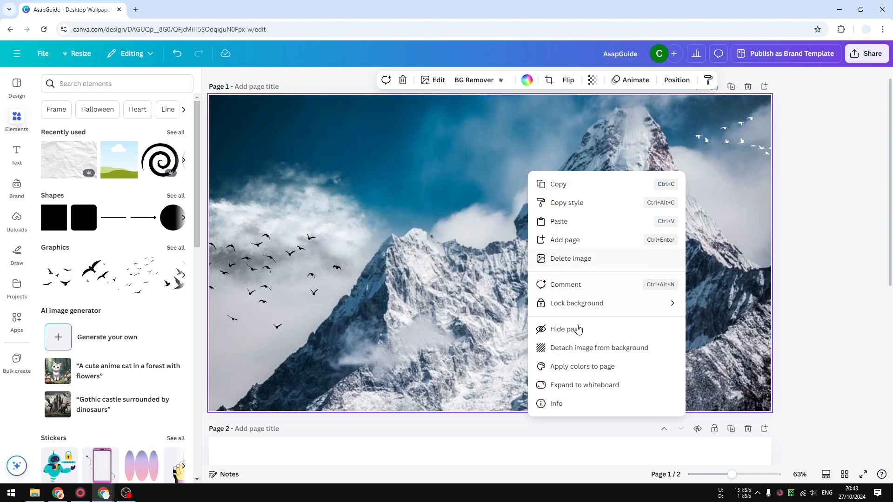
pyautogui.moveTo(642, 356)
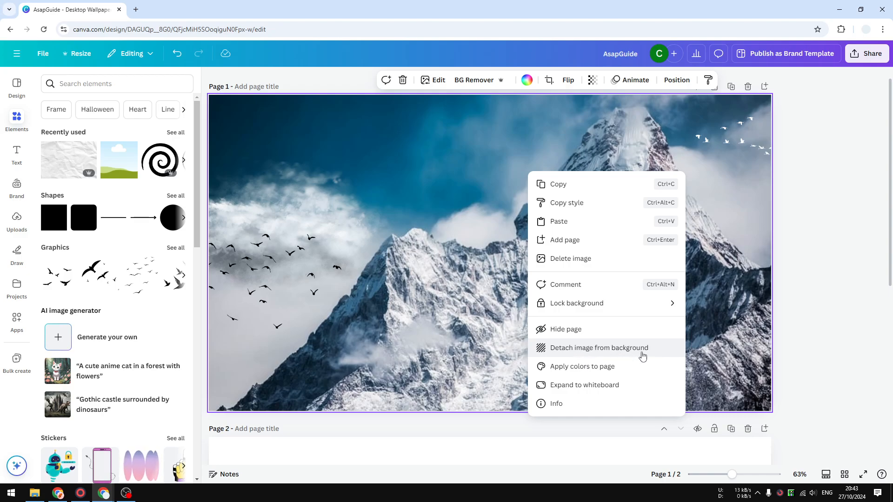
# - Detach page 1's mountain image from the background and save its AI-suggested alt text
pyautogui.click(598, 347)
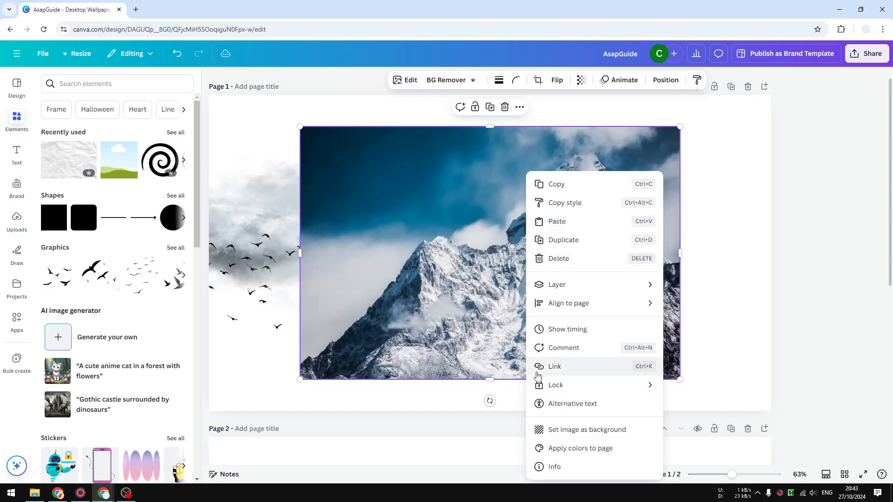
pyautogui.click(572, 403)
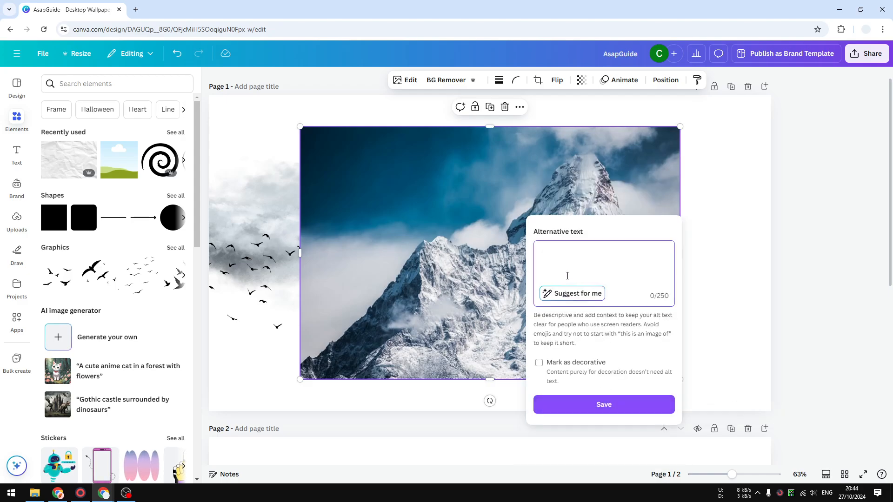
pyautogui.click(571, 293)
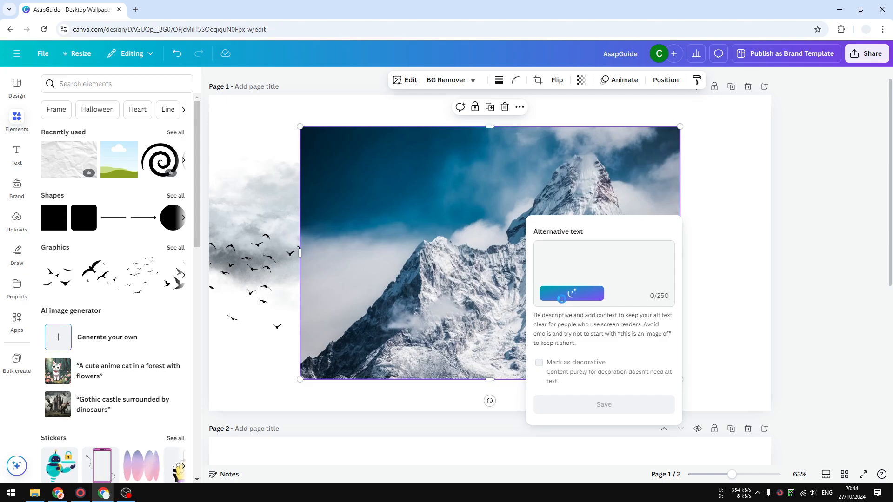
pyautogui.click(570, 293)
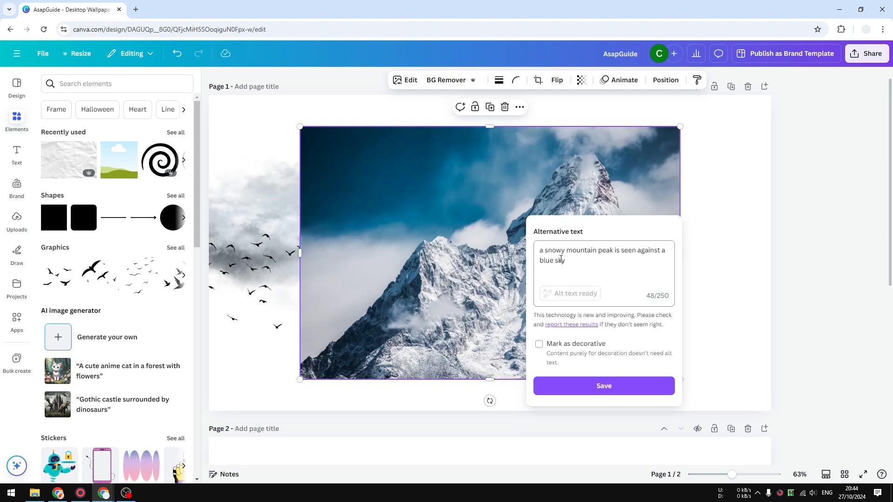
pyautogui.click(602, 385)
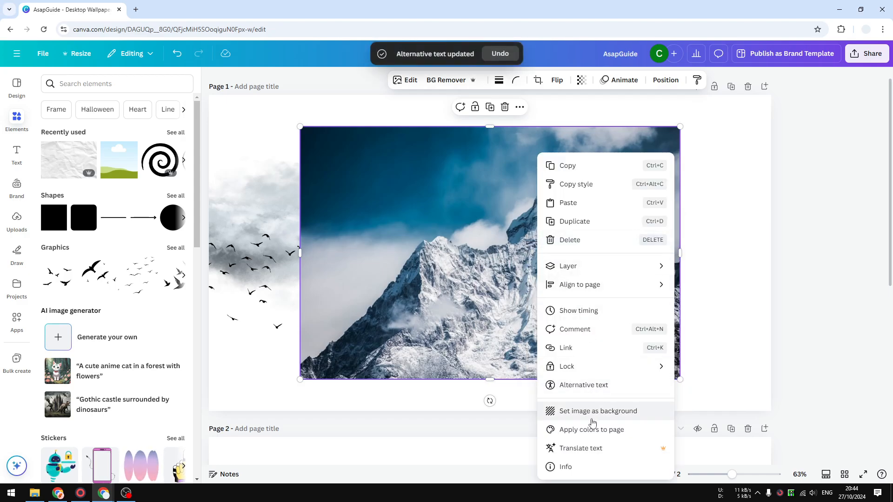
# - Set the mountain image back as the page background, then bring up page 2's photo options
pyautogui.click(598, 410)
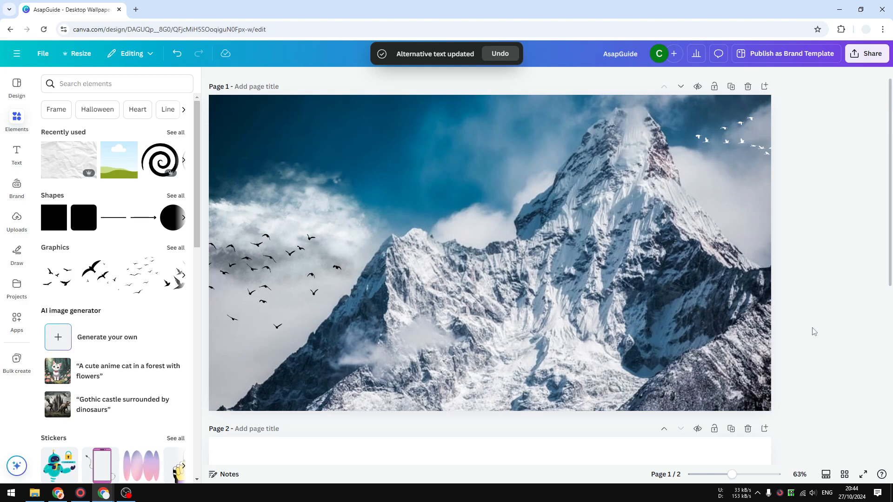
pyautogui.rightClick(593, 204)
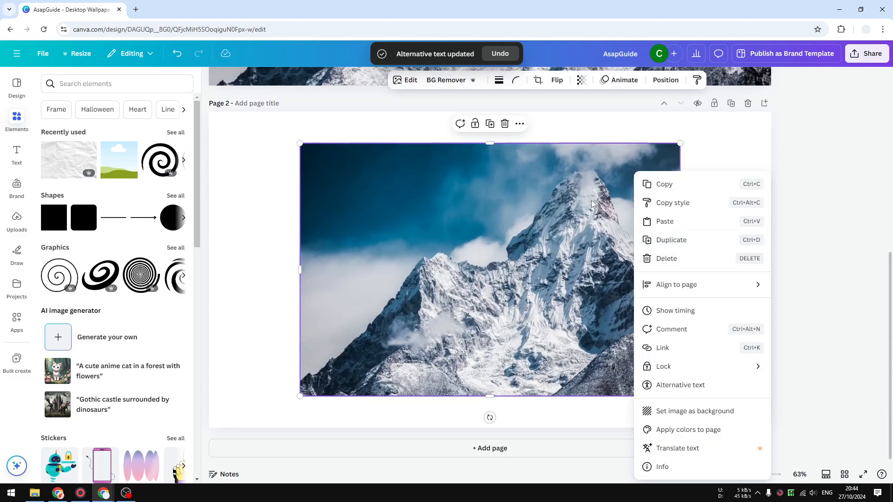